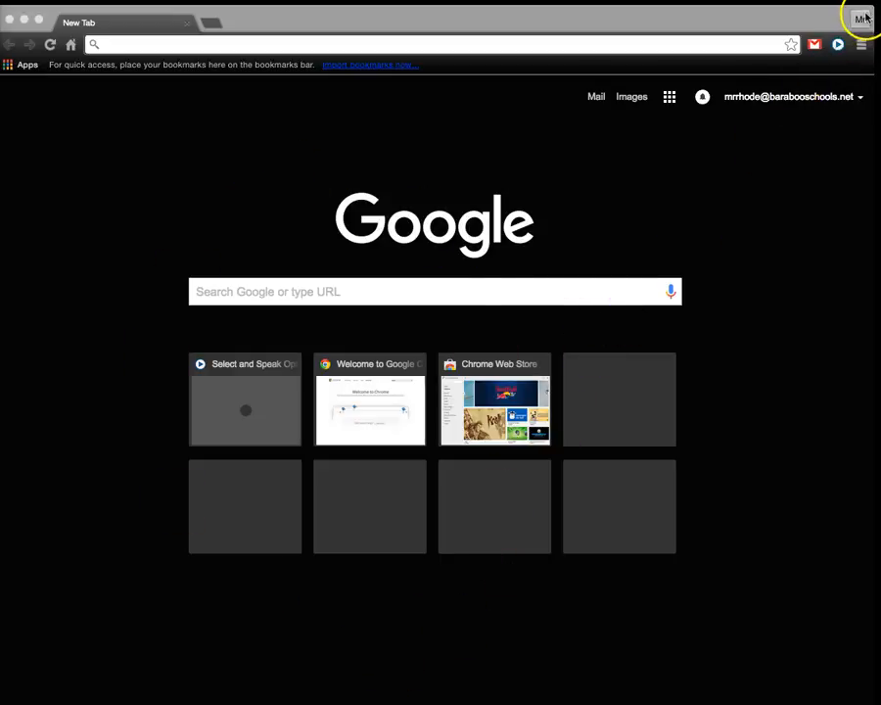
# - Check Chrome's signed-in account, then Google 'Mit app inventor' and follow the MIT App Inventor result
pyautogui.click(863, 15)
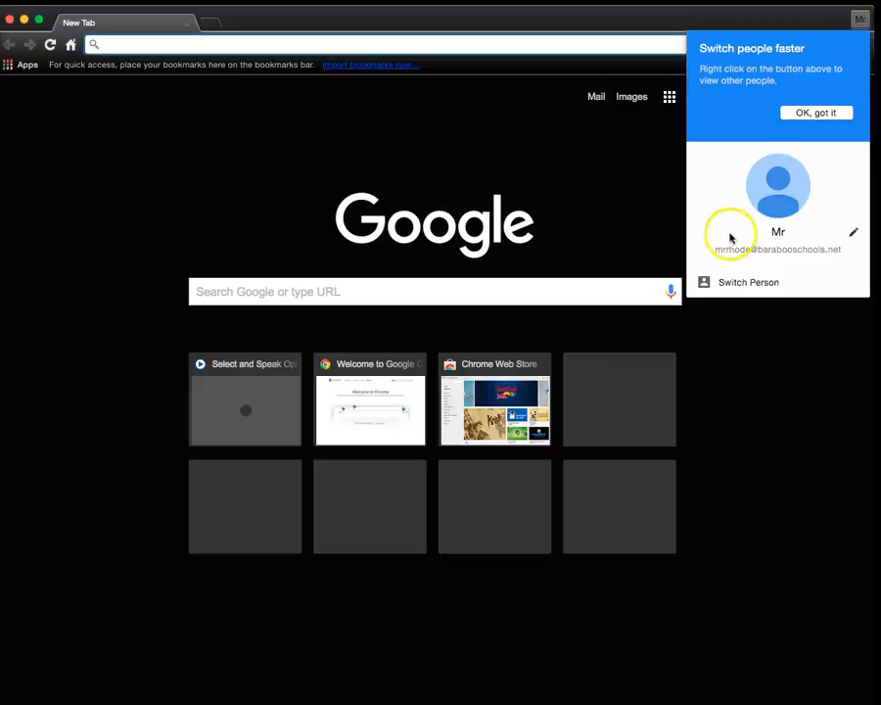
pyautogui.click(813, 112)
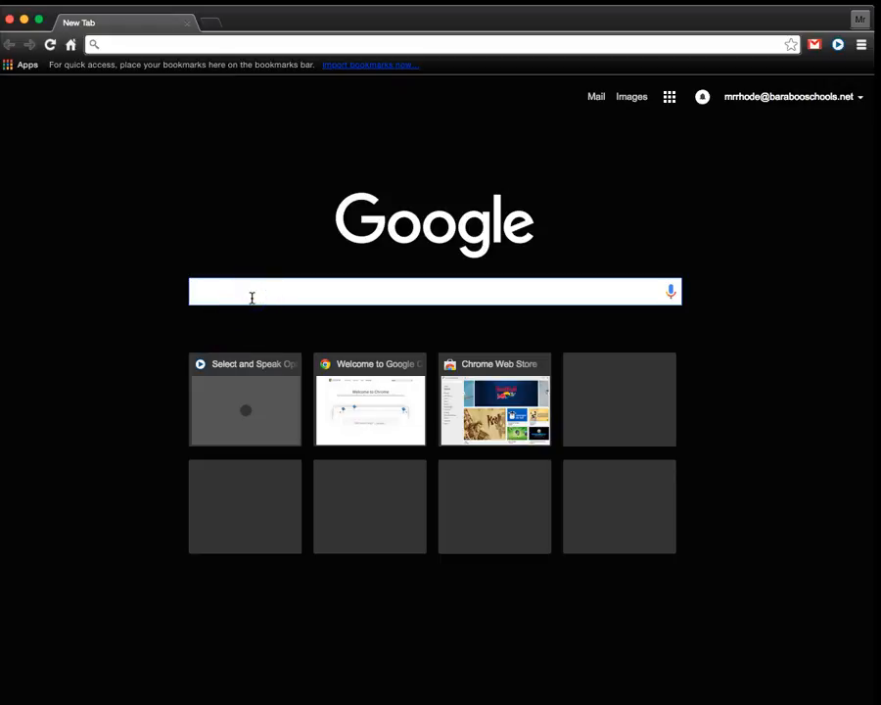
pyautogui.click(251, 291)
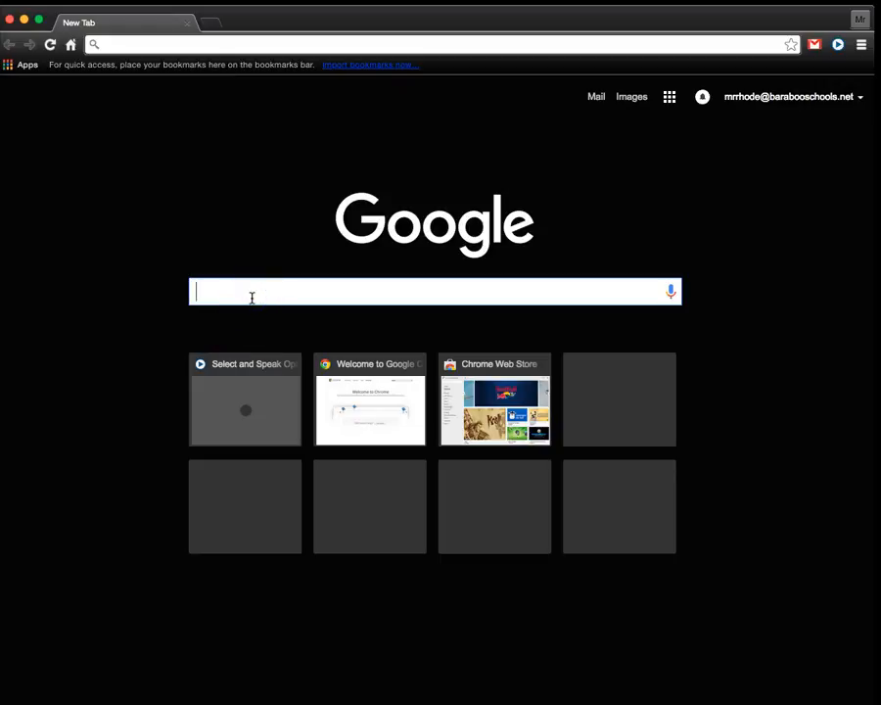
pyautogui.write('Mit app inventor')
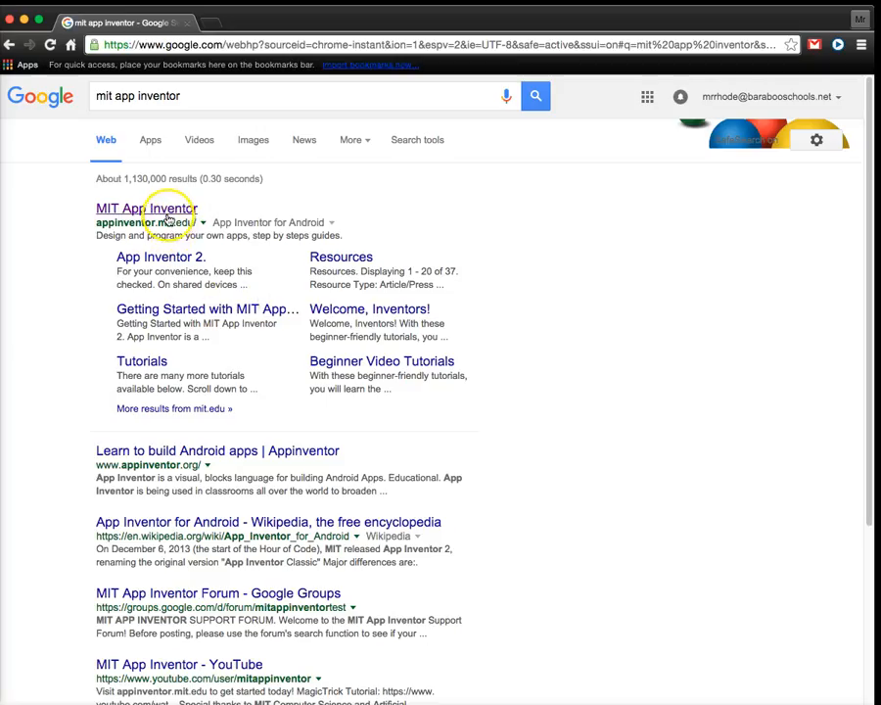
pyautogui.click(147, 207)
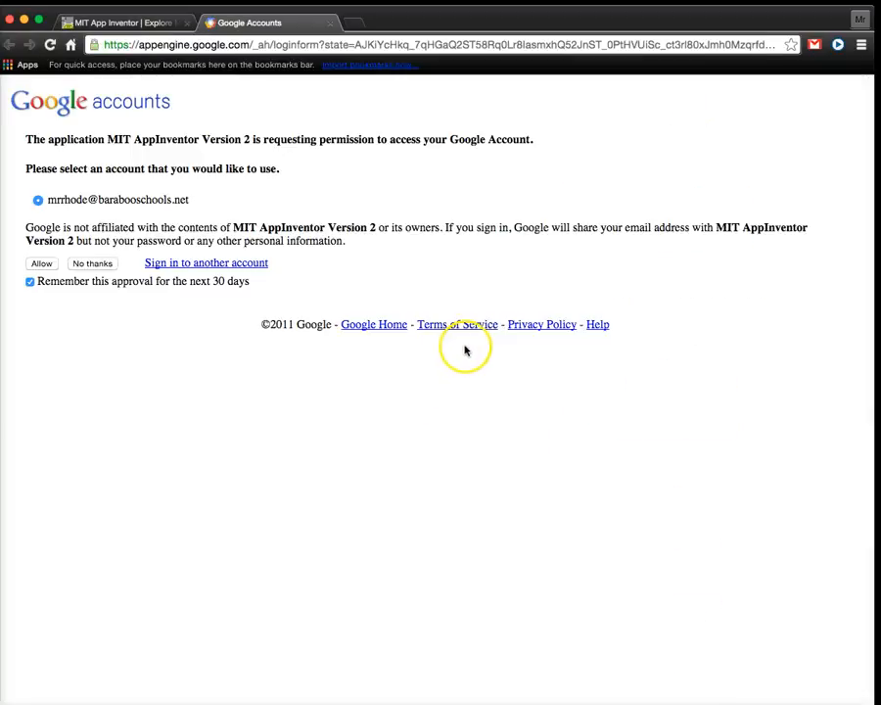
pyautogui.moveTo(133, 163)
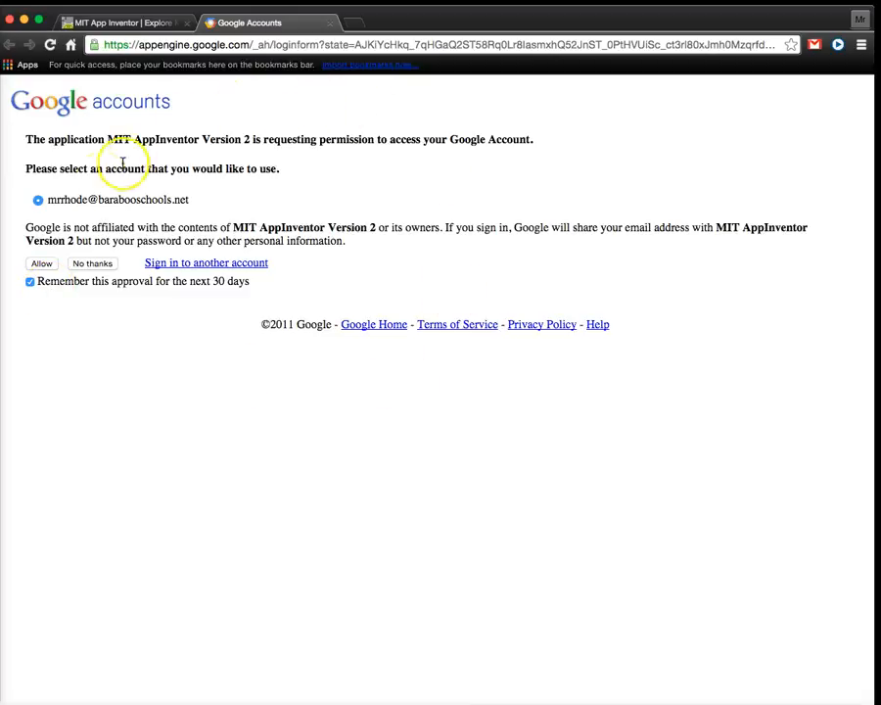
# - Choose Allow so MIT AppInventor Version 2 can access the Google account
pyautogui.click(41, 262)
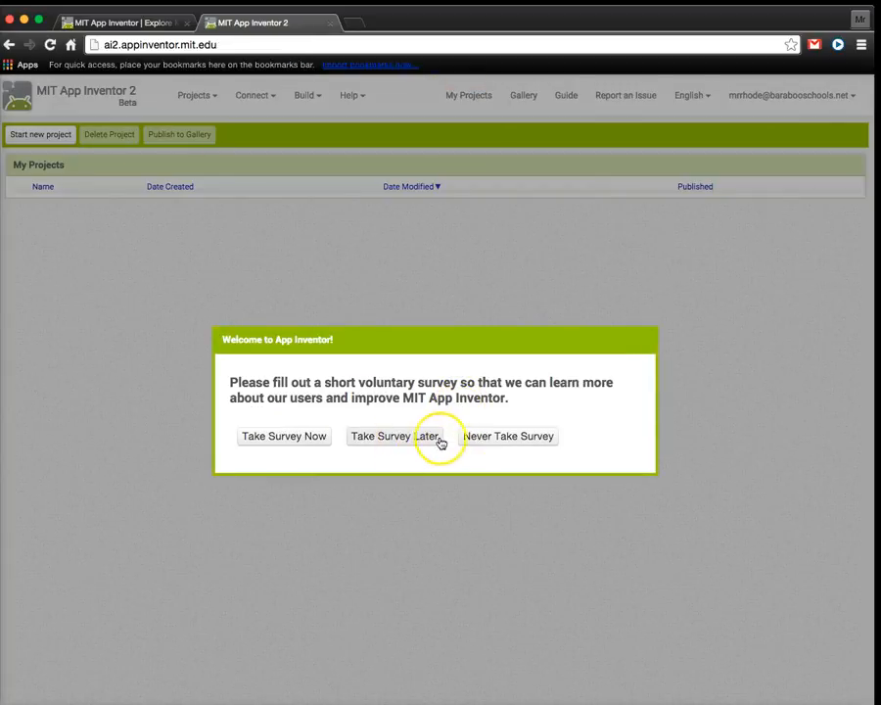
# - Take the survey later and continue past the welcome message with 'Do Not Show Again' ticked
pyautogui.click(404, 434)
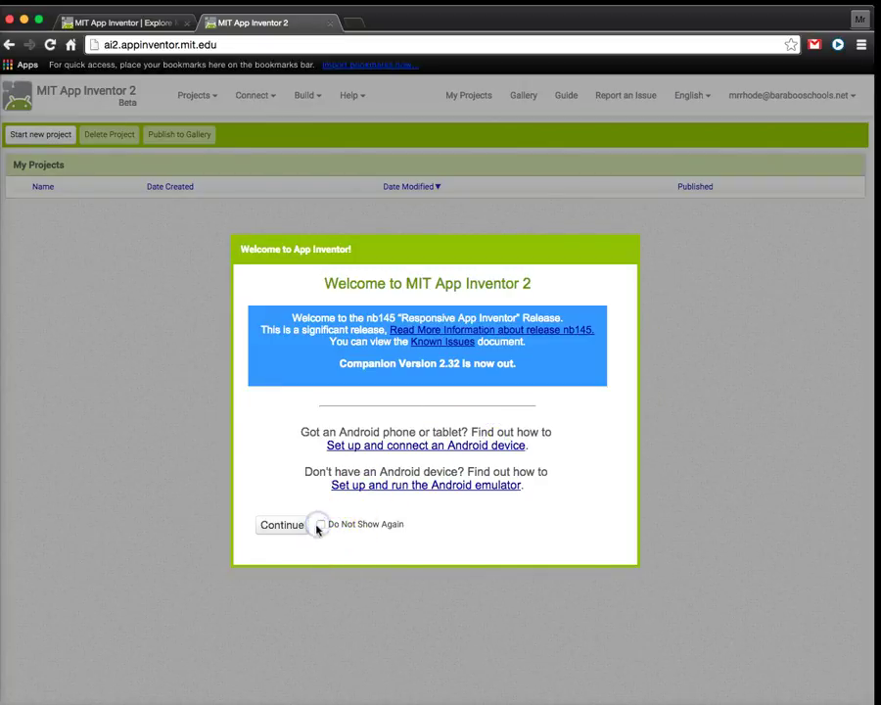
pyautogui.click(321, 525)
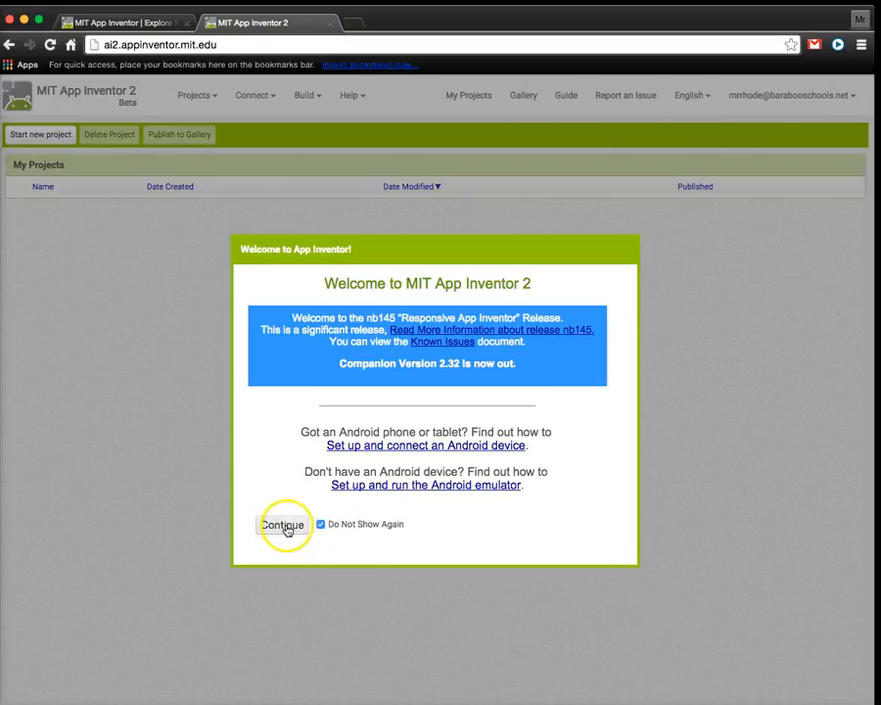
pyautogui.click(282, 524)
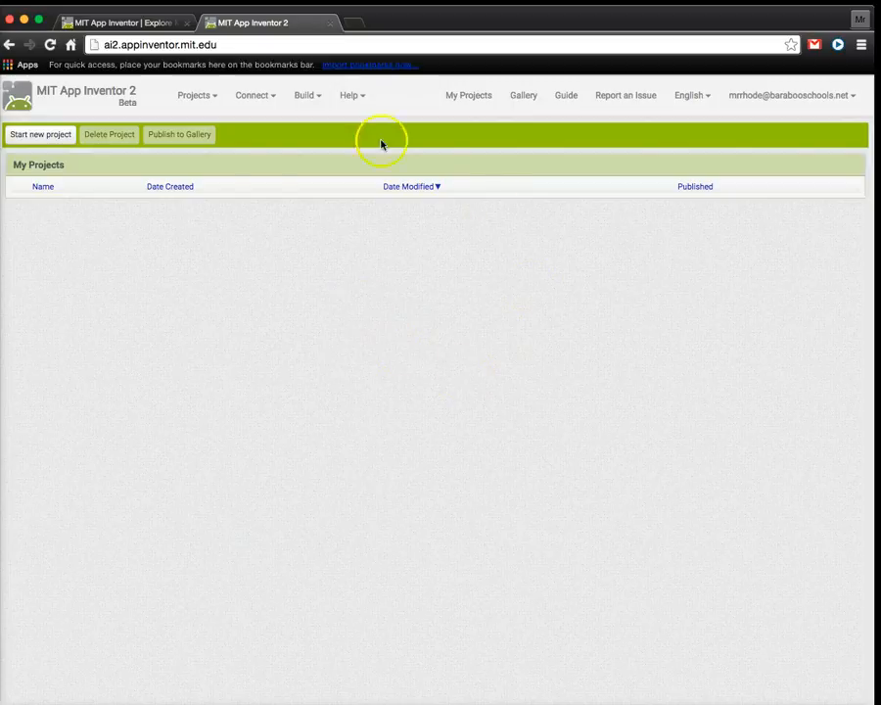
pyautogui.moveTo(233, 239)
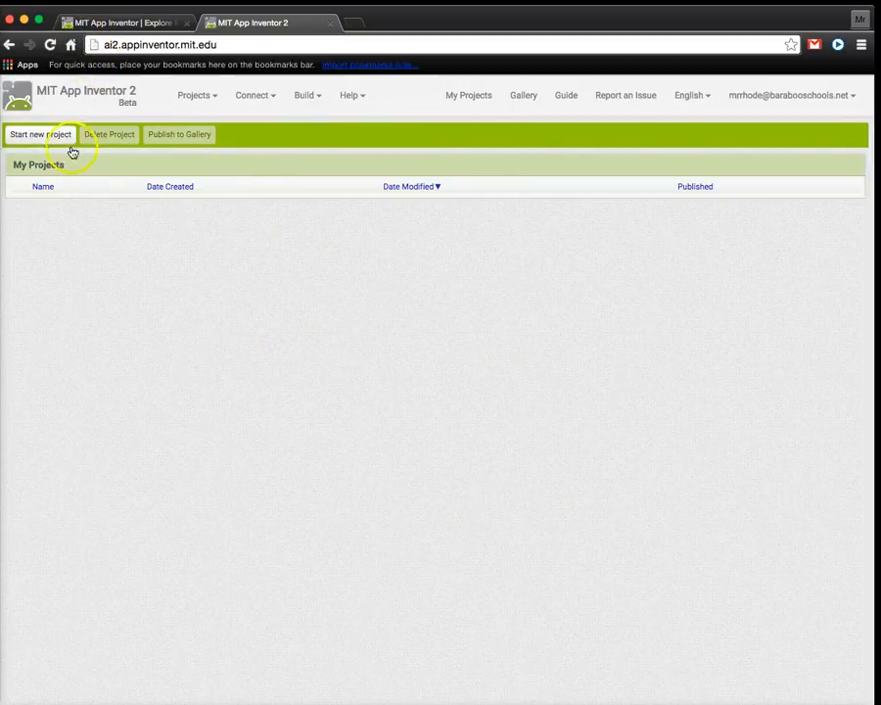
pyautogui.moveTo(791, 45)
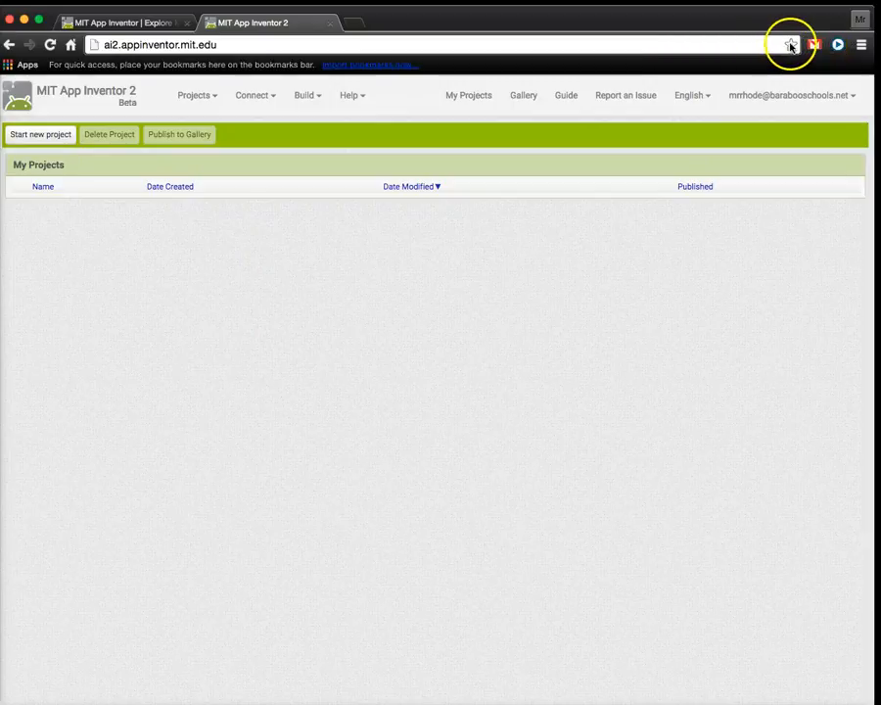
# - Star the My Projects page into the Bookmarks Bar folder as MIT App Inventor 2
pyautogui.click(791, 47)
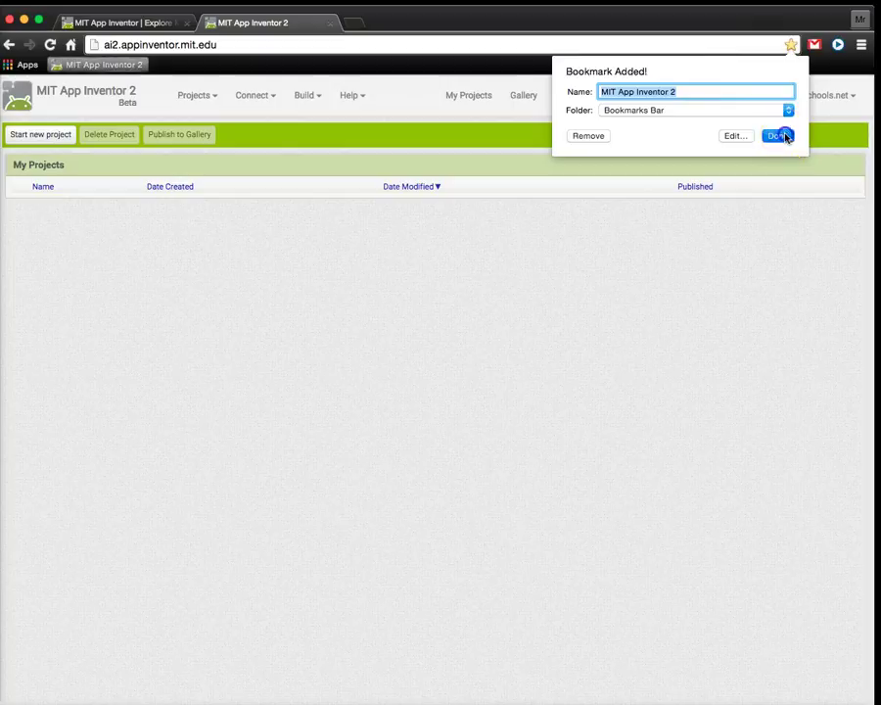
pyautogui.click(771, 135)
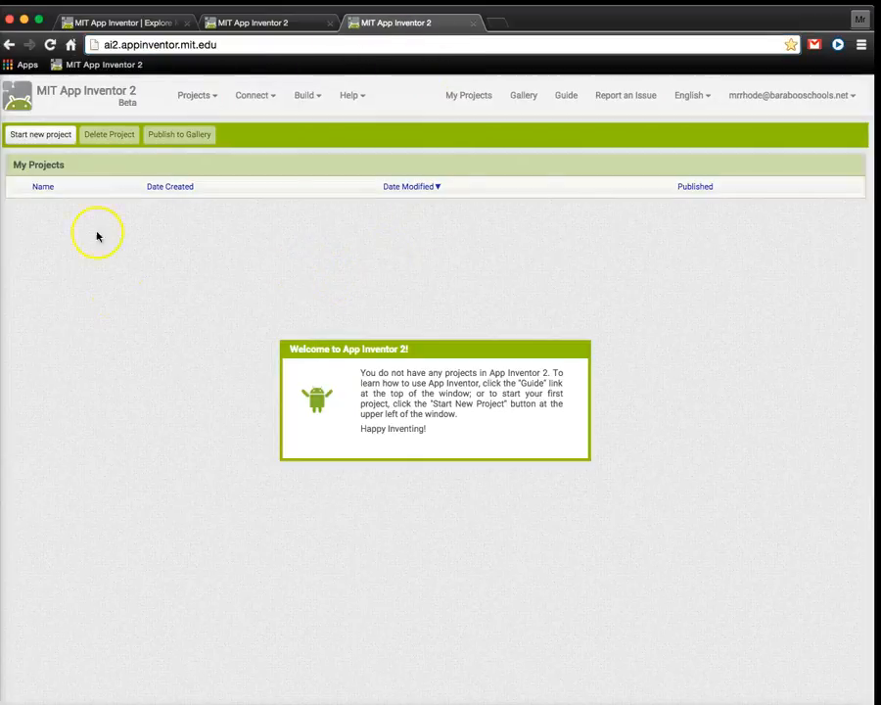
pyautogui.moveTo(402, 311)
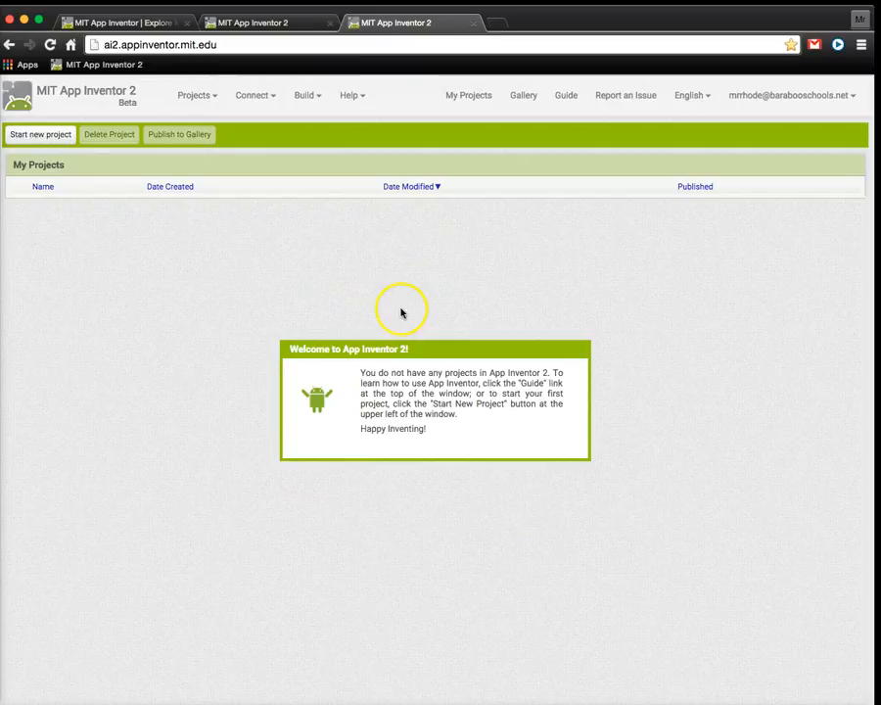